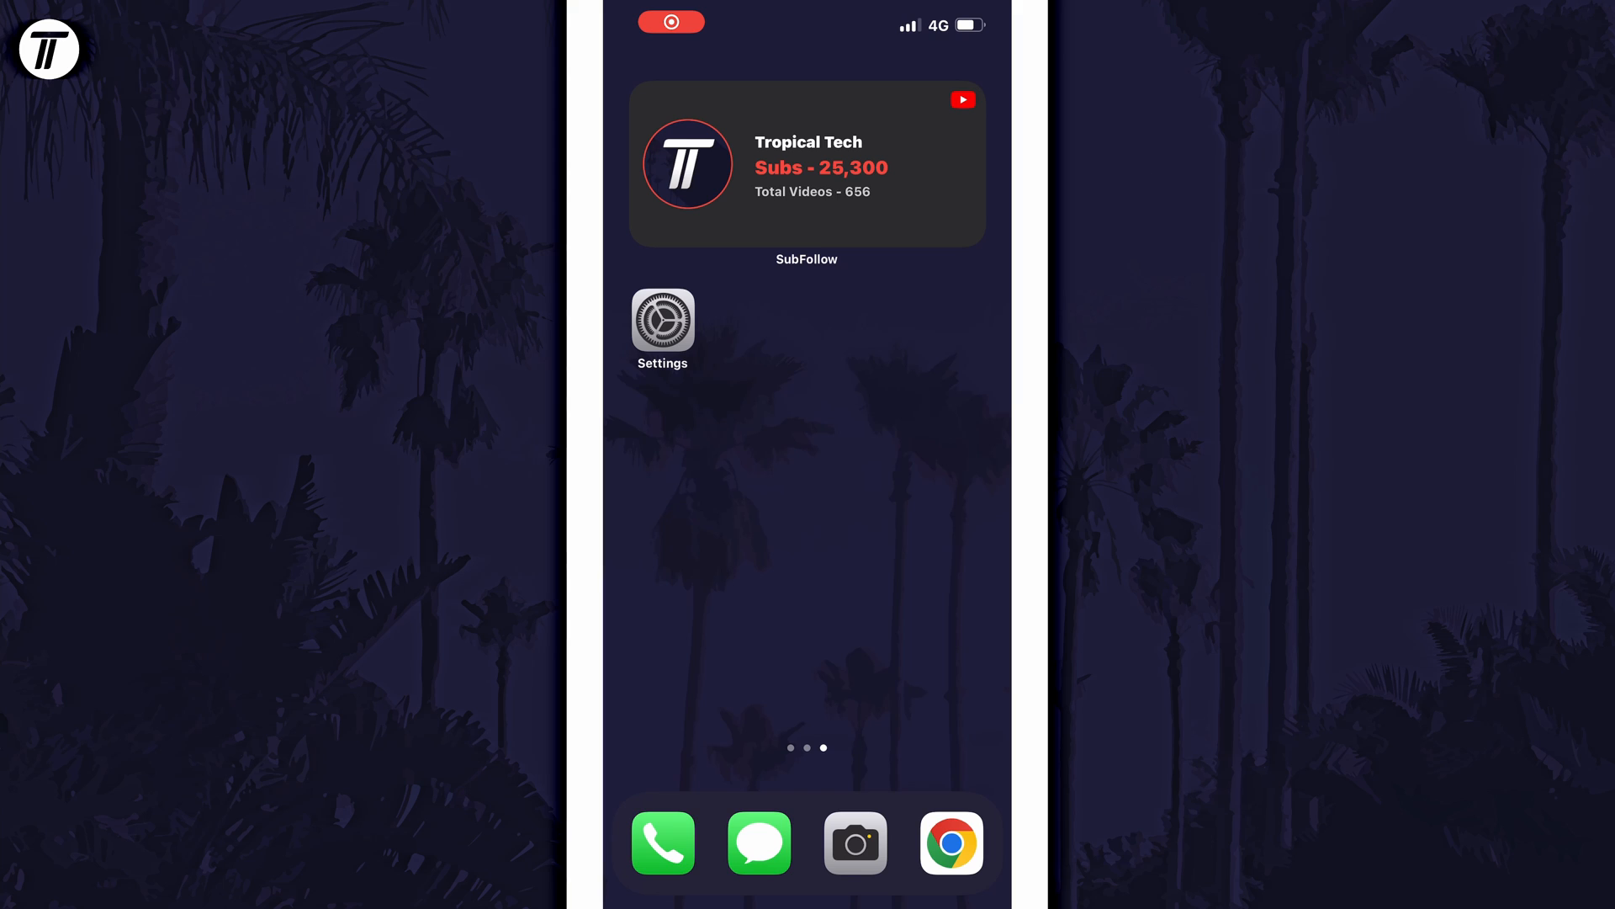
Open Settings from the home screen and go to the Mobile Data page
left_click(663, 320)
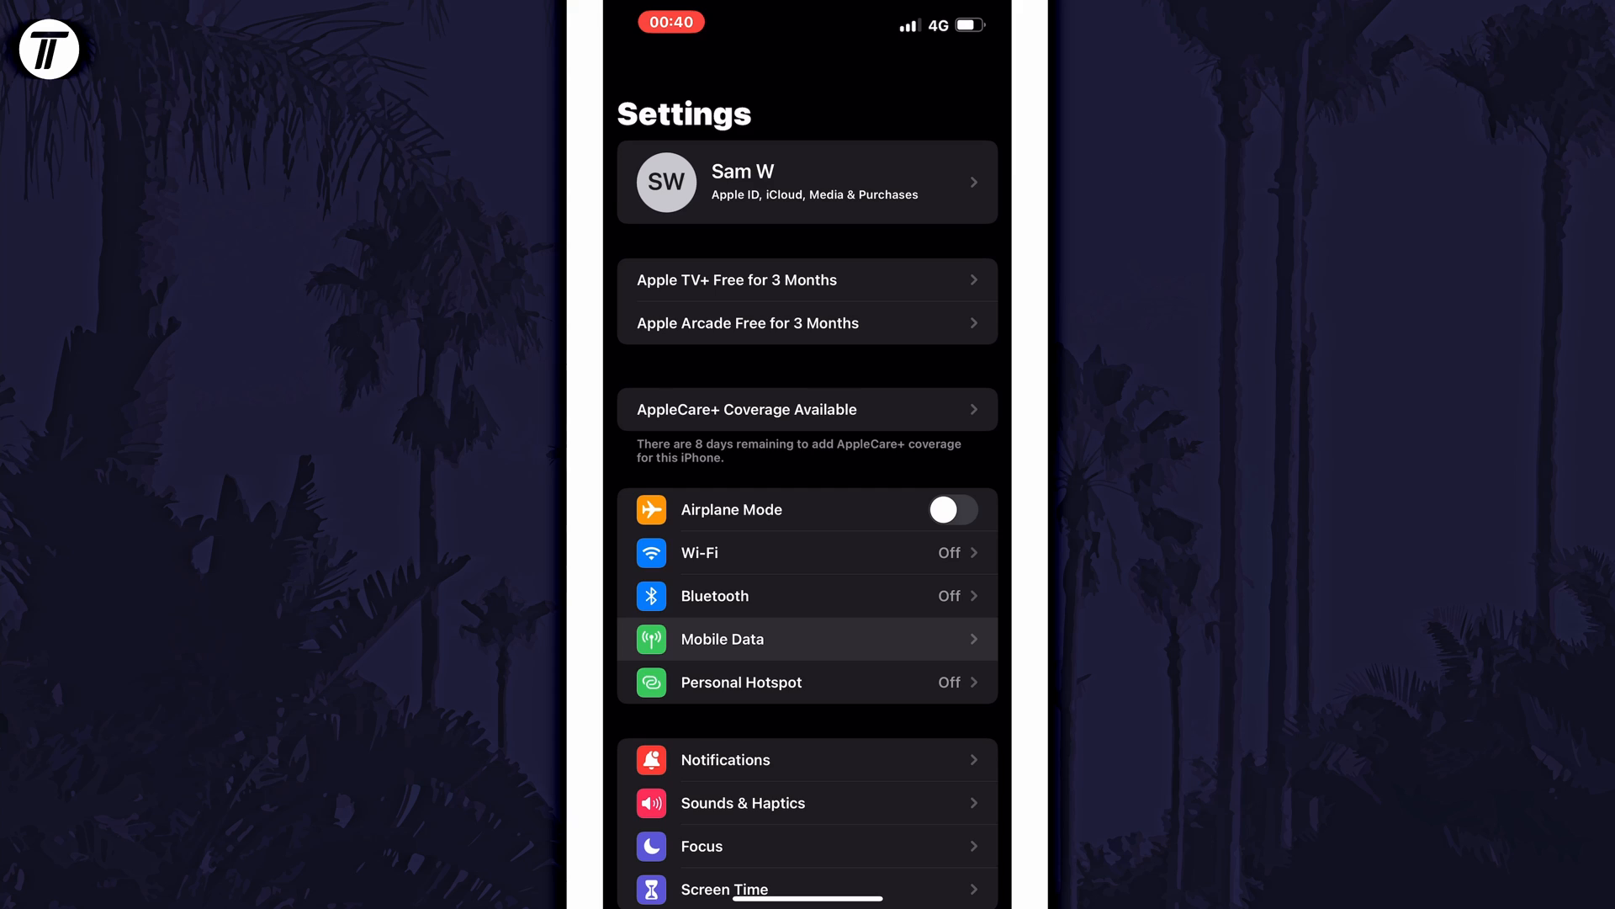
left_click(806, 640)
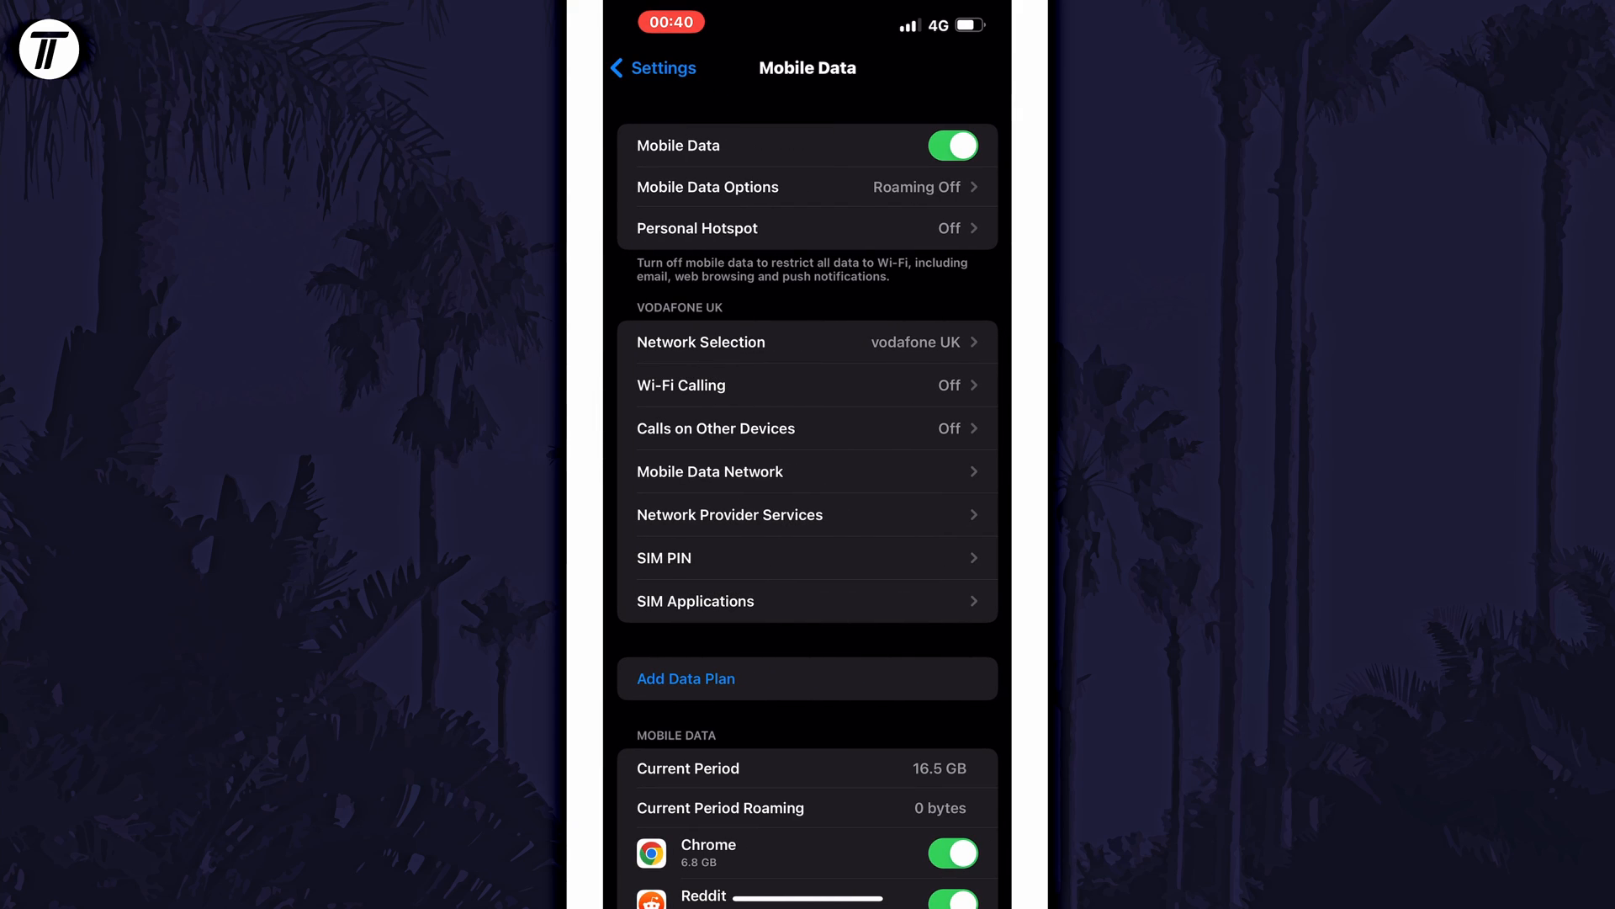
Switch the Wi-Fi Assist toggle off further down the Mobile Data page
scroll("down", 3)
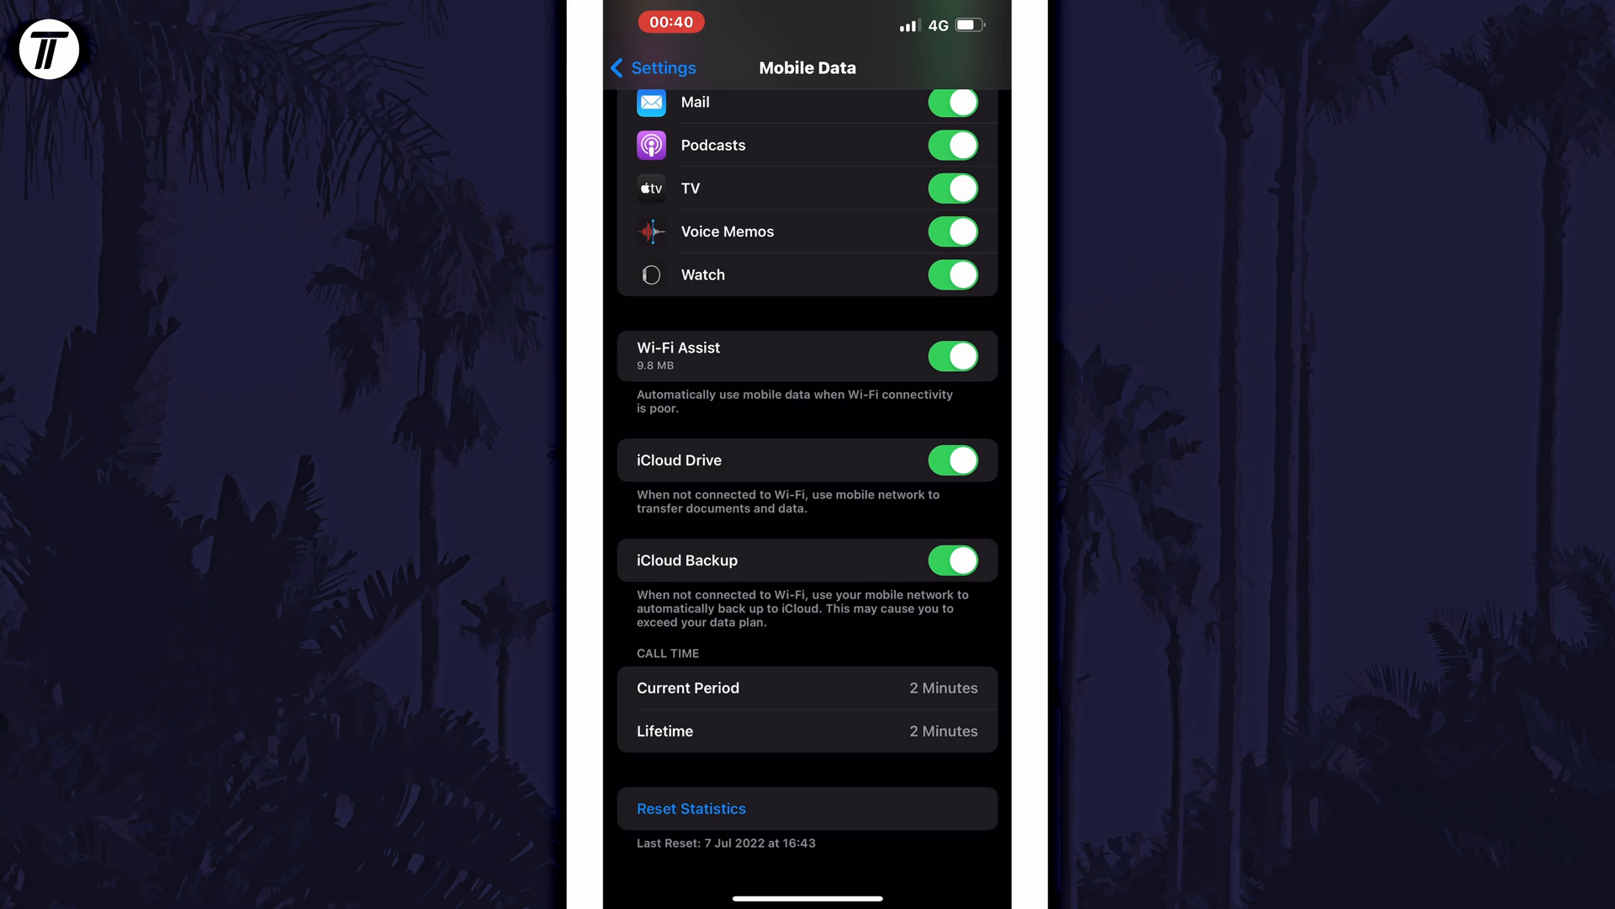
left_click(953, 355)
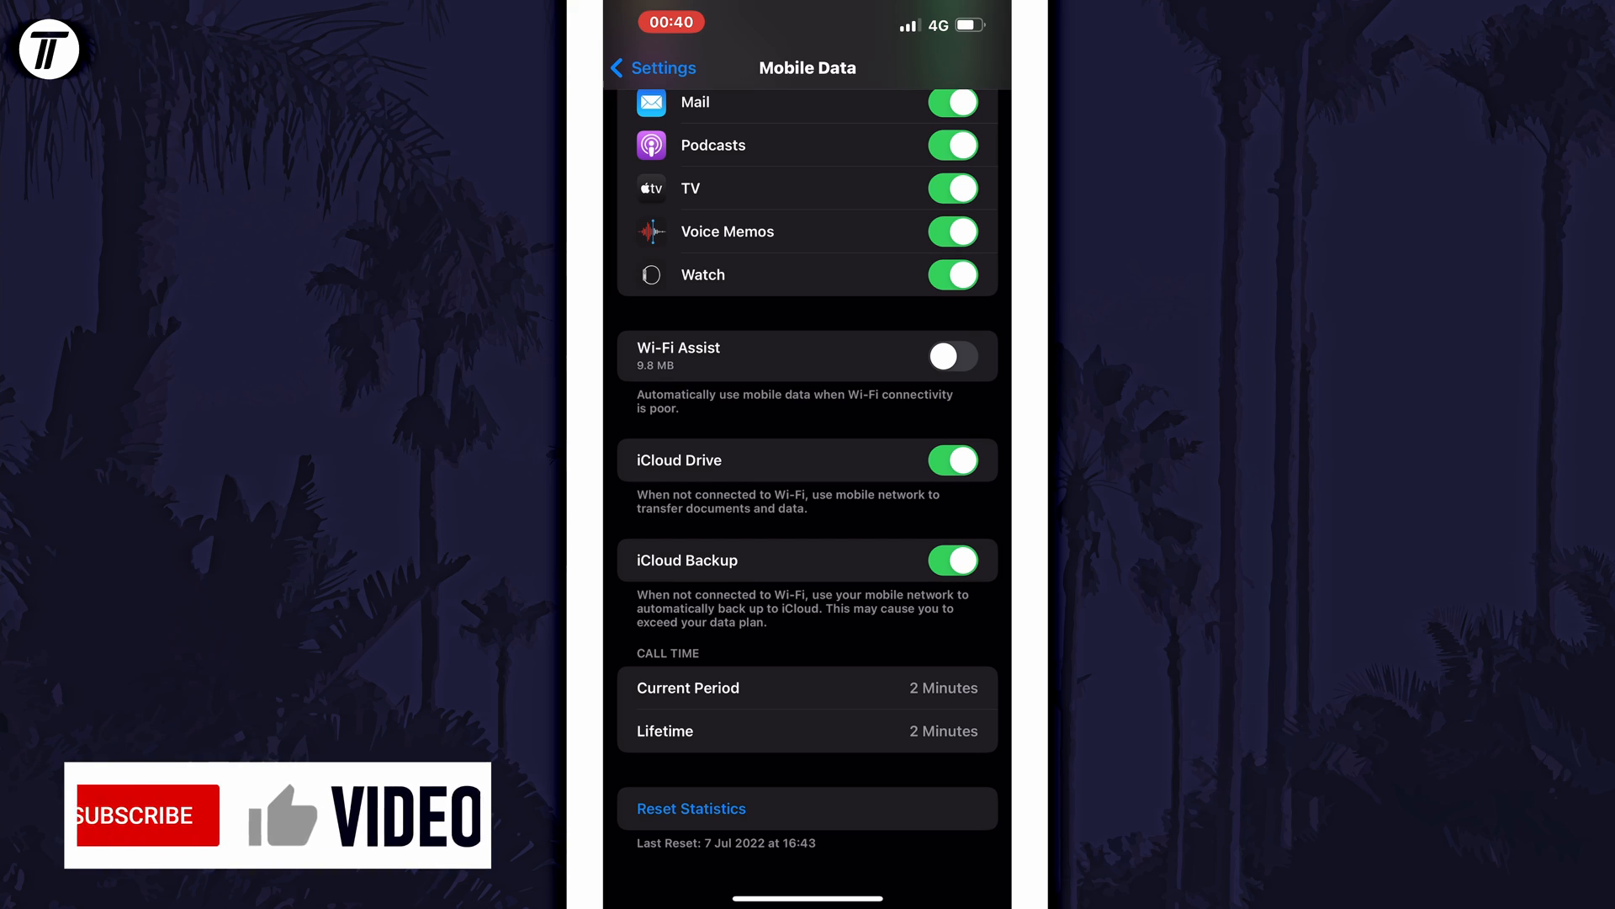
left_click(147, 814)
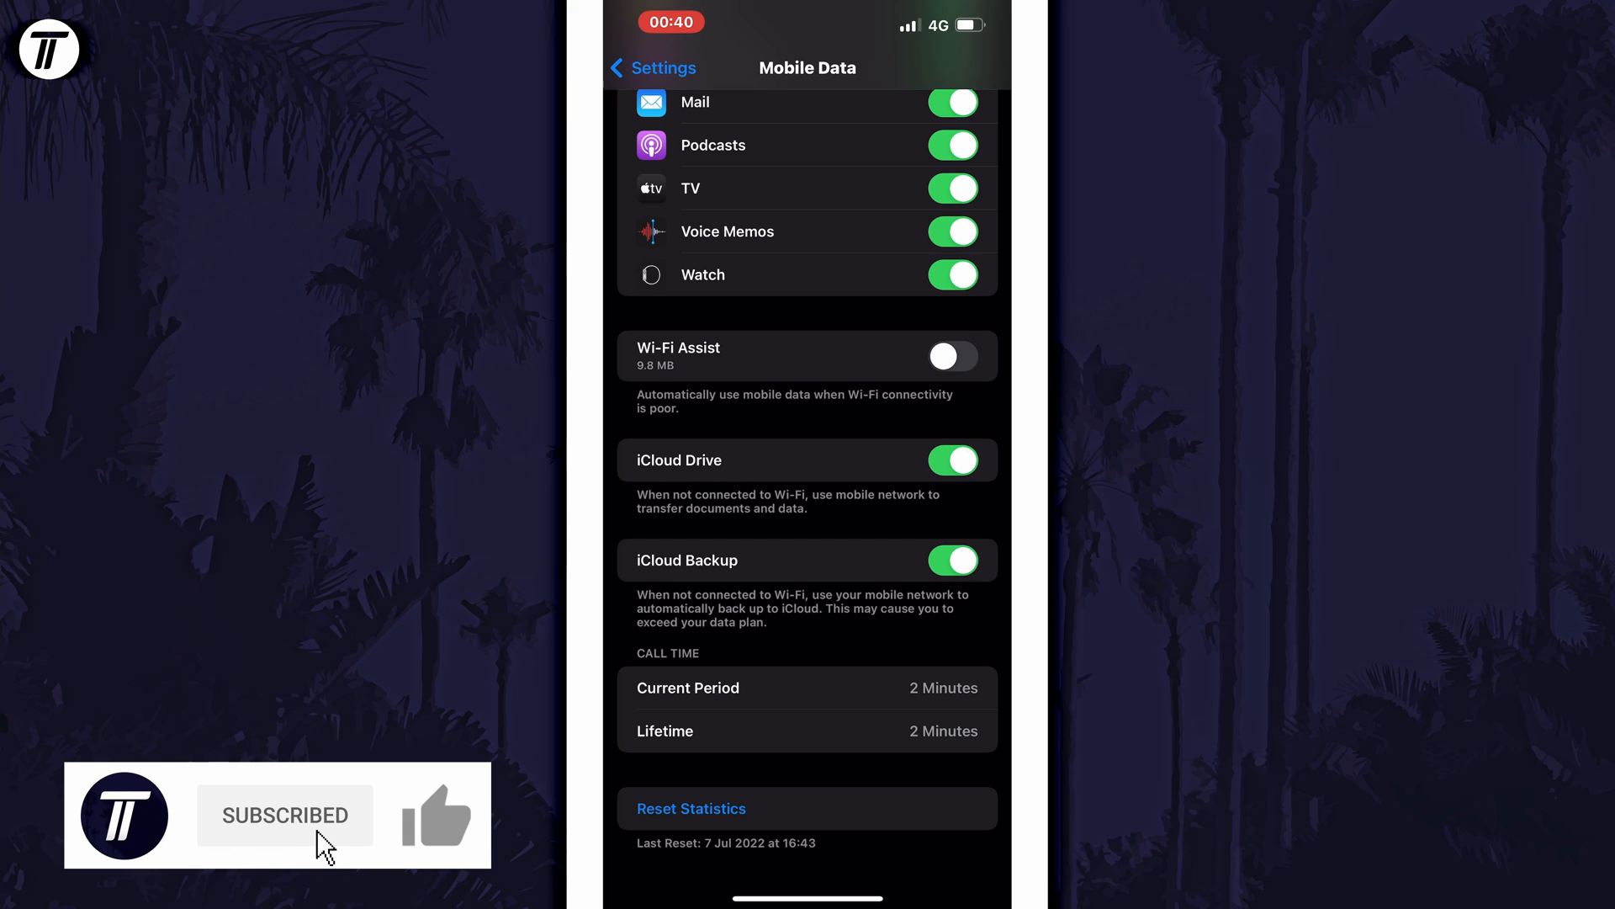
left_click(437, 815)
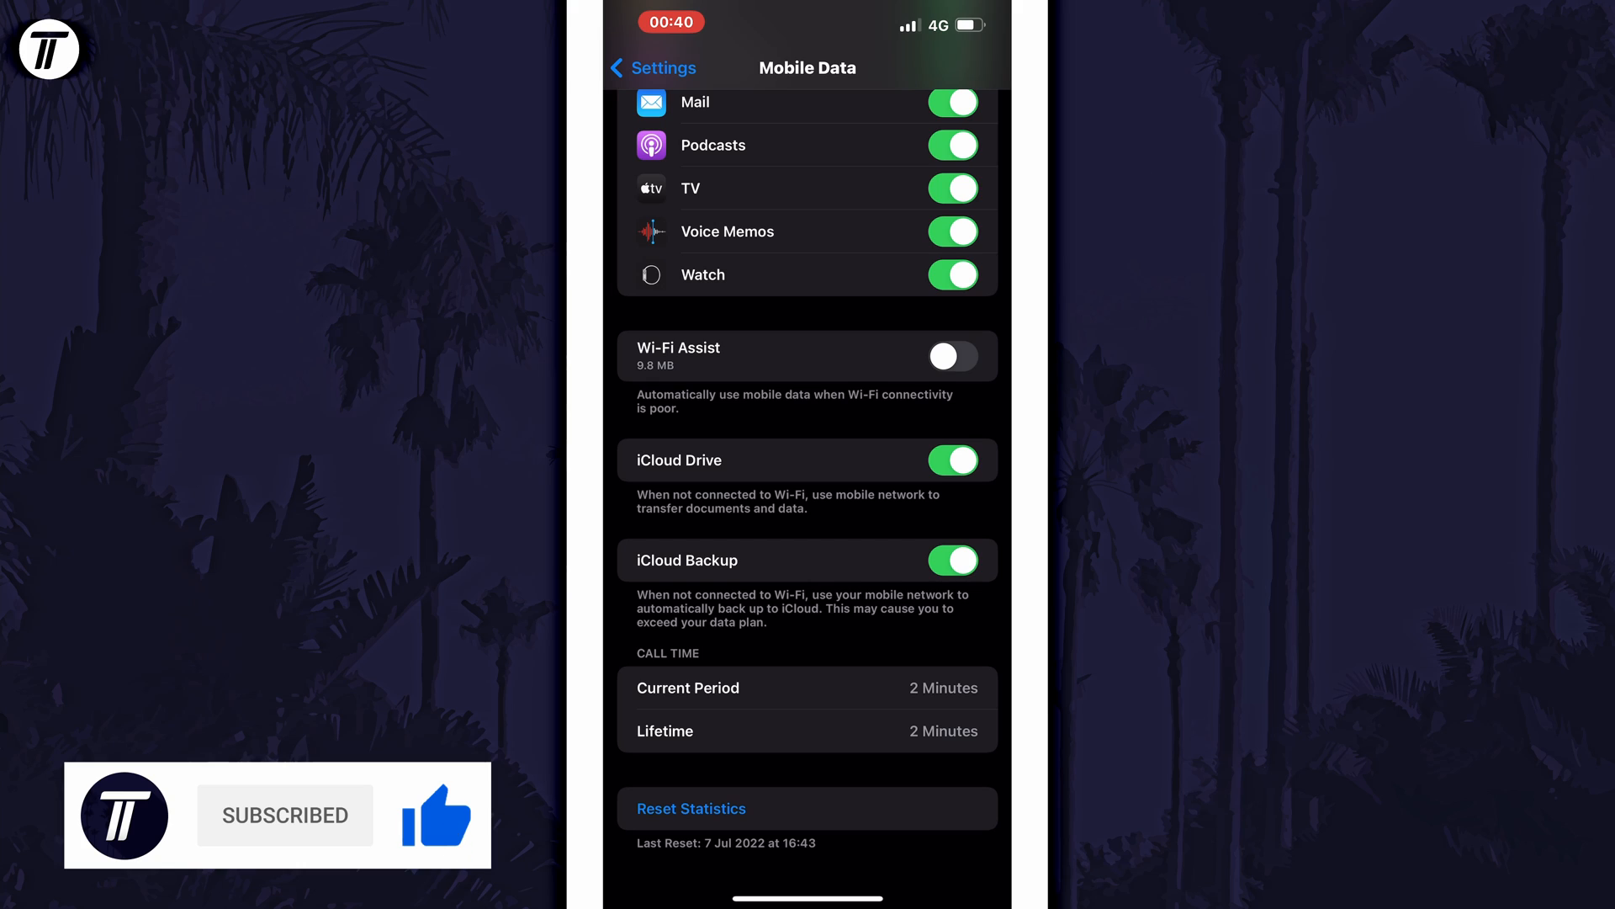